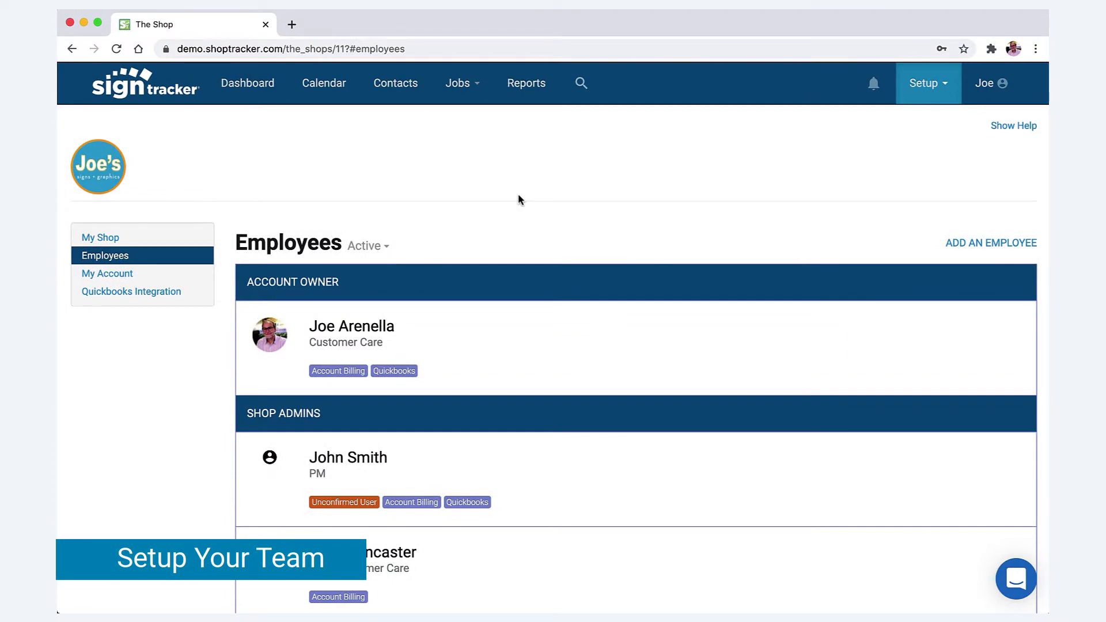
pyautogui.moveTo(525, 206)
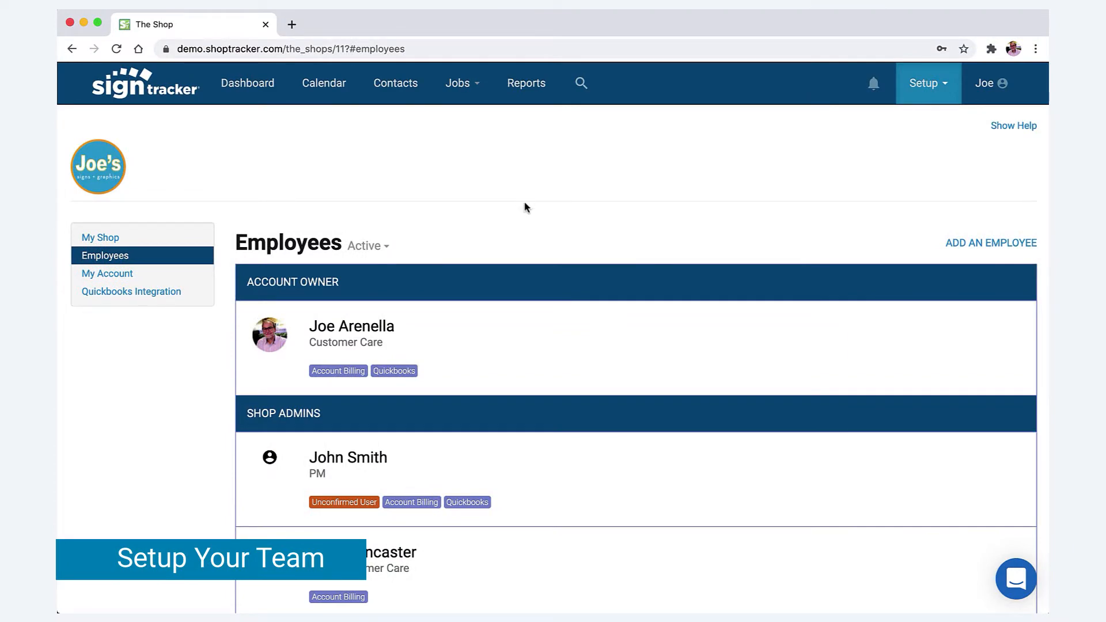
pyautogui.click(928, 83)
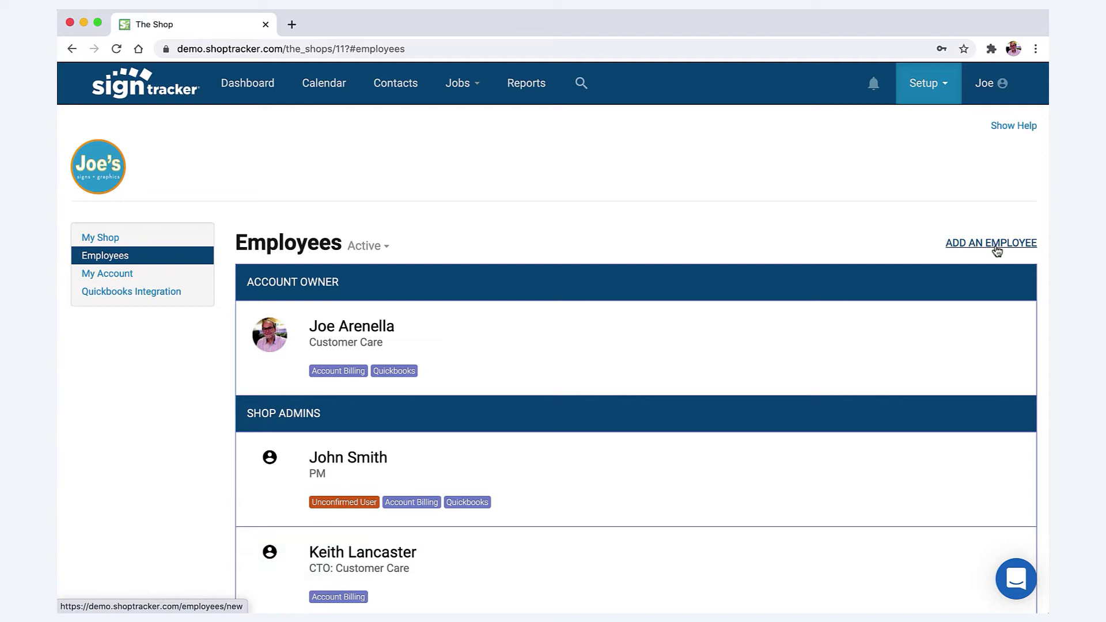
pyautogui.click(991, 243)
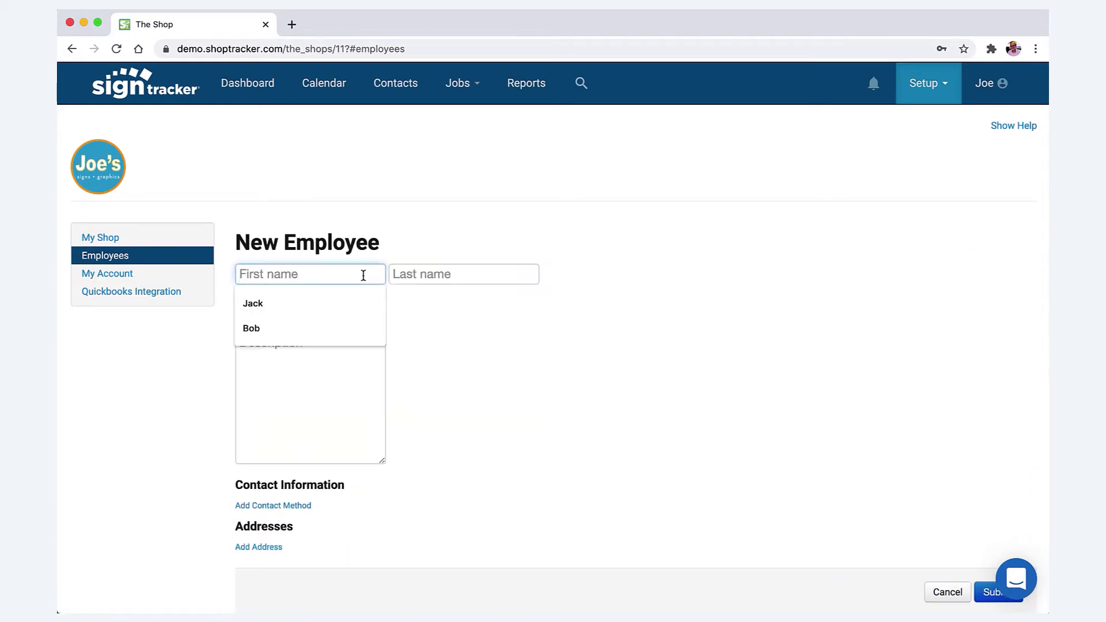
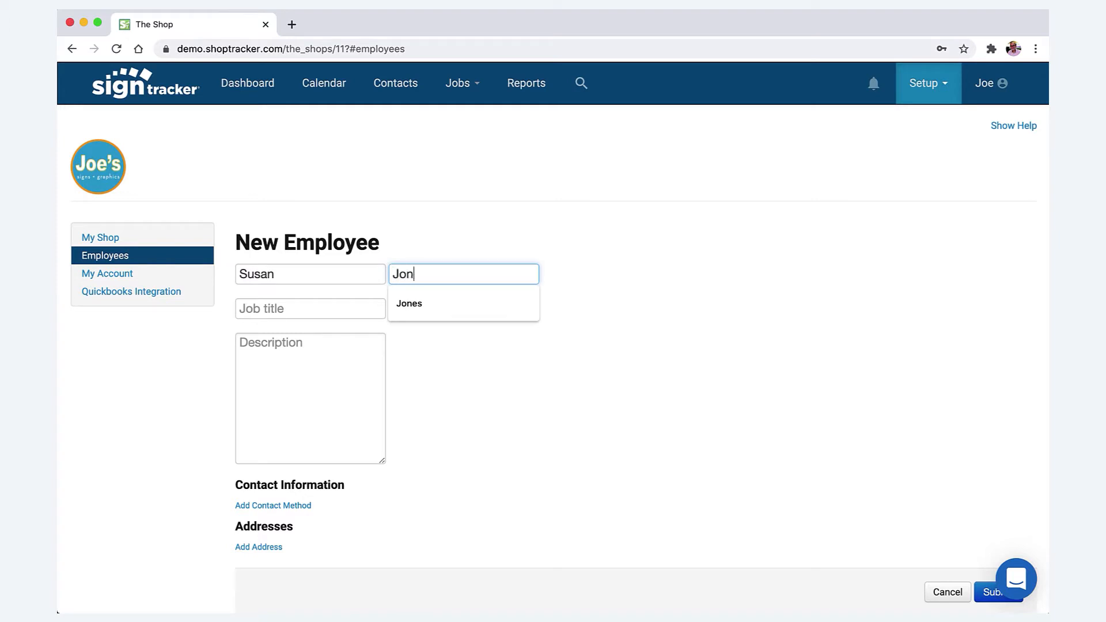
pyautogui.click(309, 309)
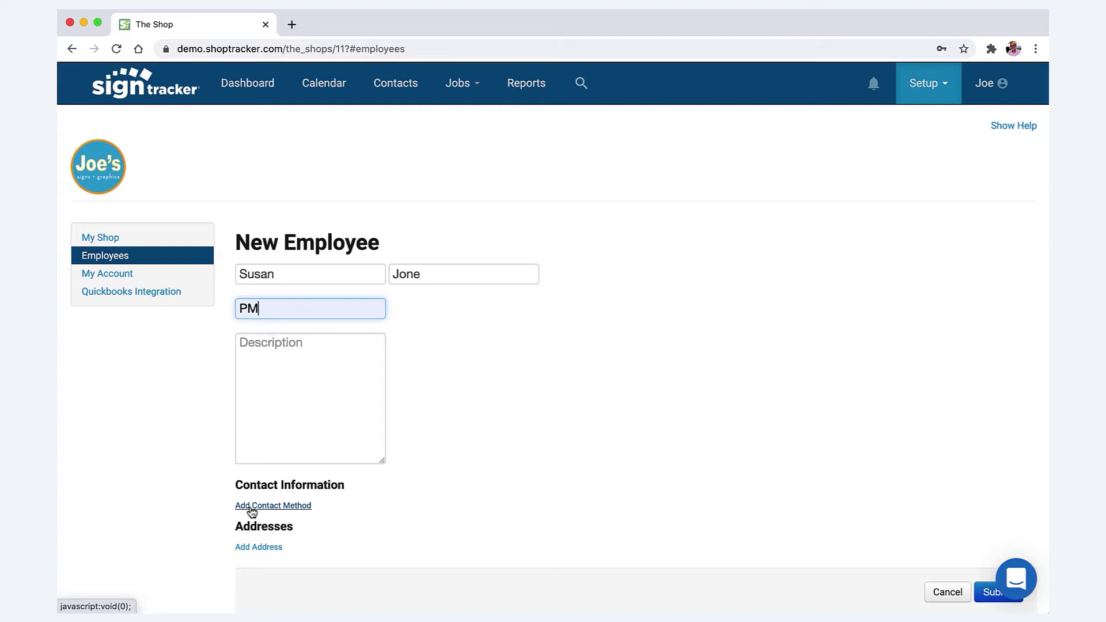
pyautogui.moveTo(414, 433)
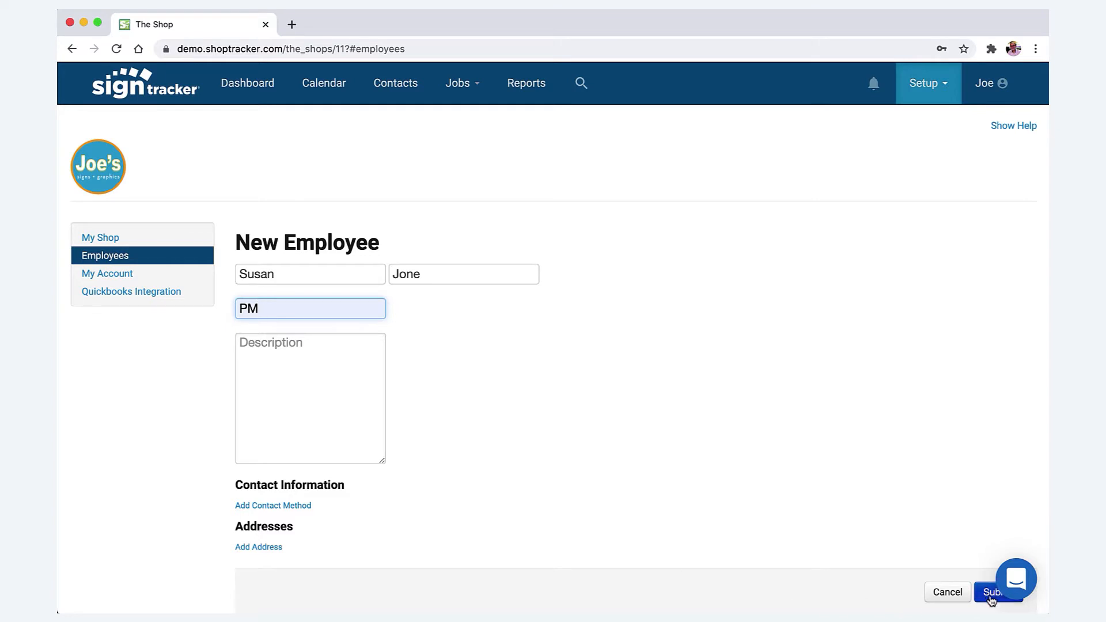
pyautogui.click(997, 593)
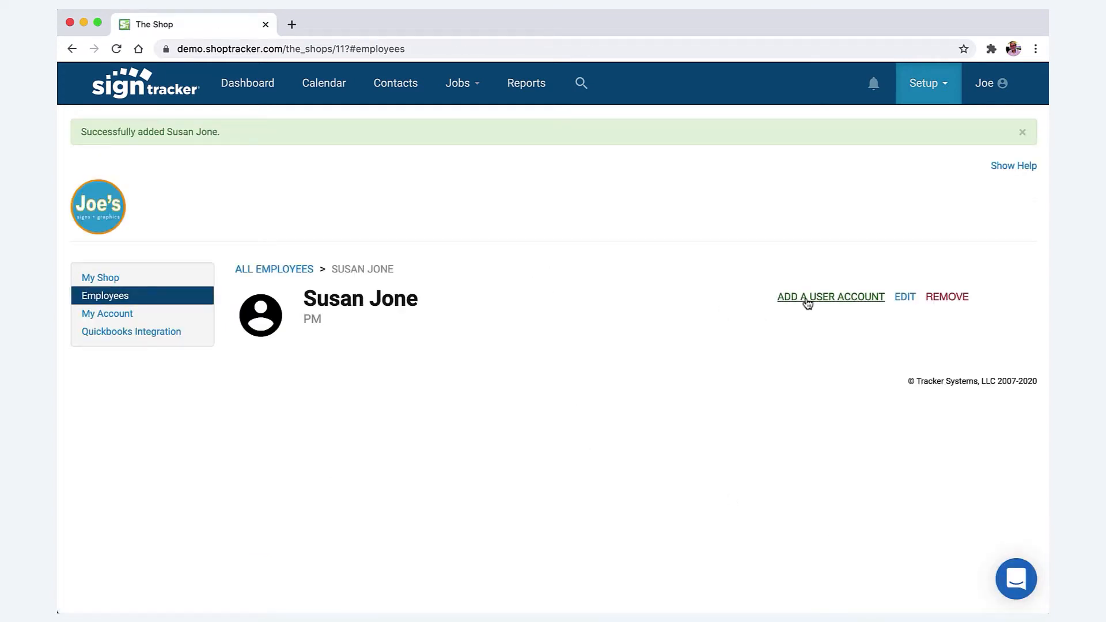
pyautogui.moveTo(831, 296)
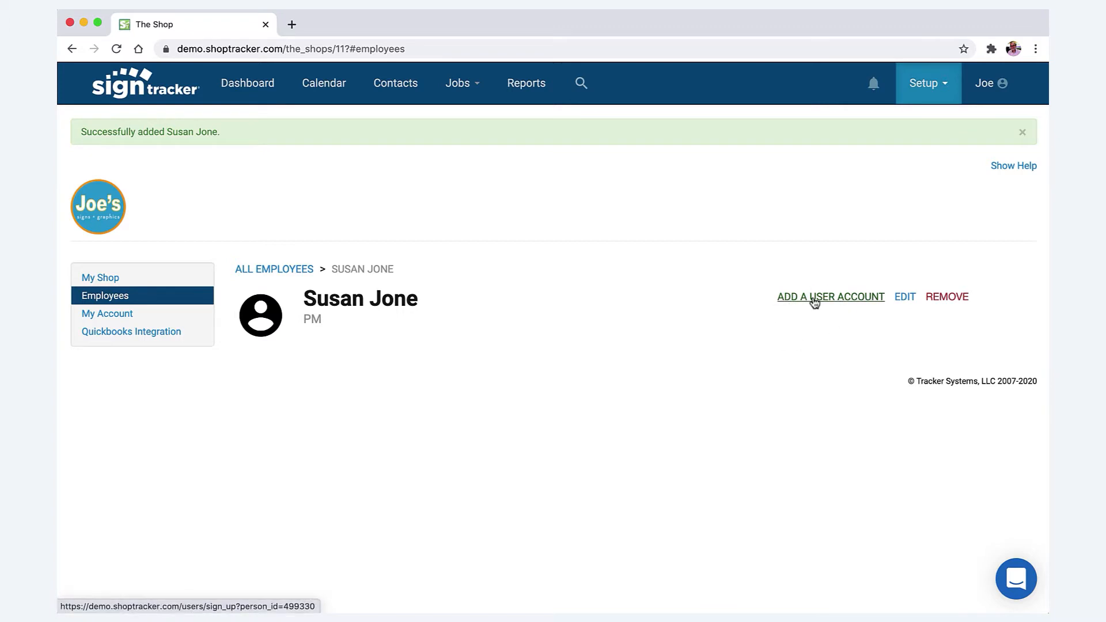
# Start a new user account for Susan from her employee page
pyautogui.click(831, 296)
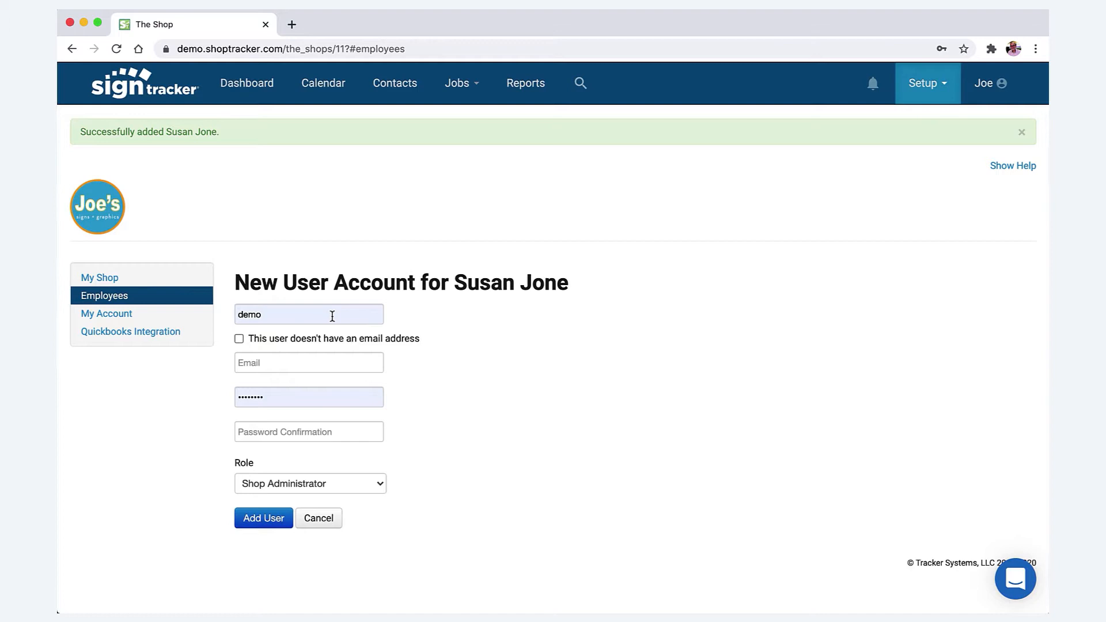
# Enter username Susan, her email address, and a password with confirmation
pyautogui.click(309, 313)
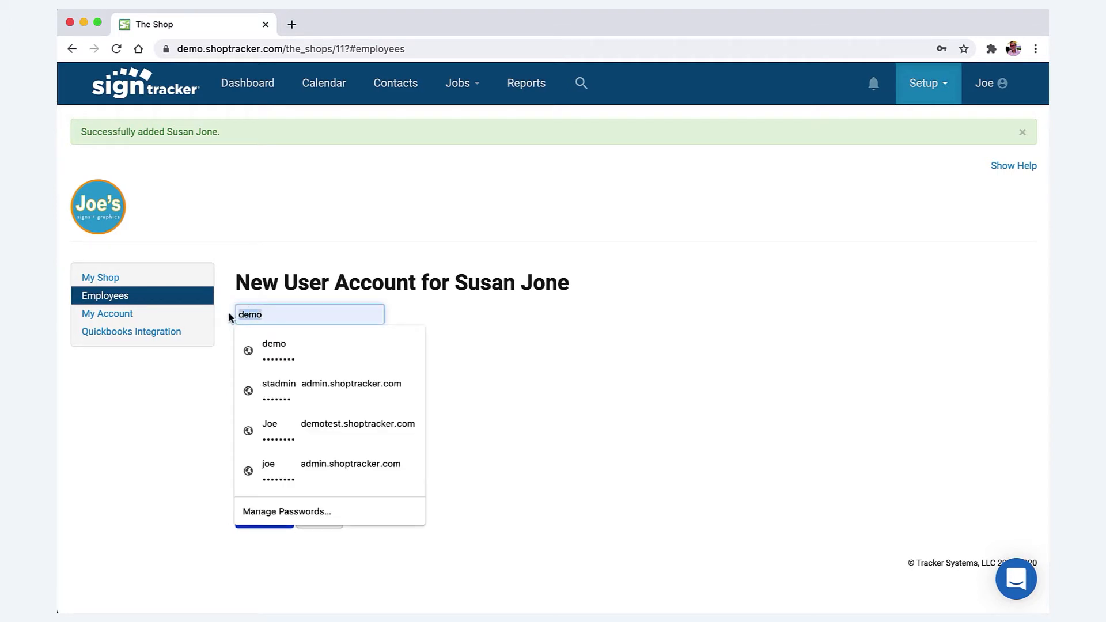
pyautogui.write('Susan')
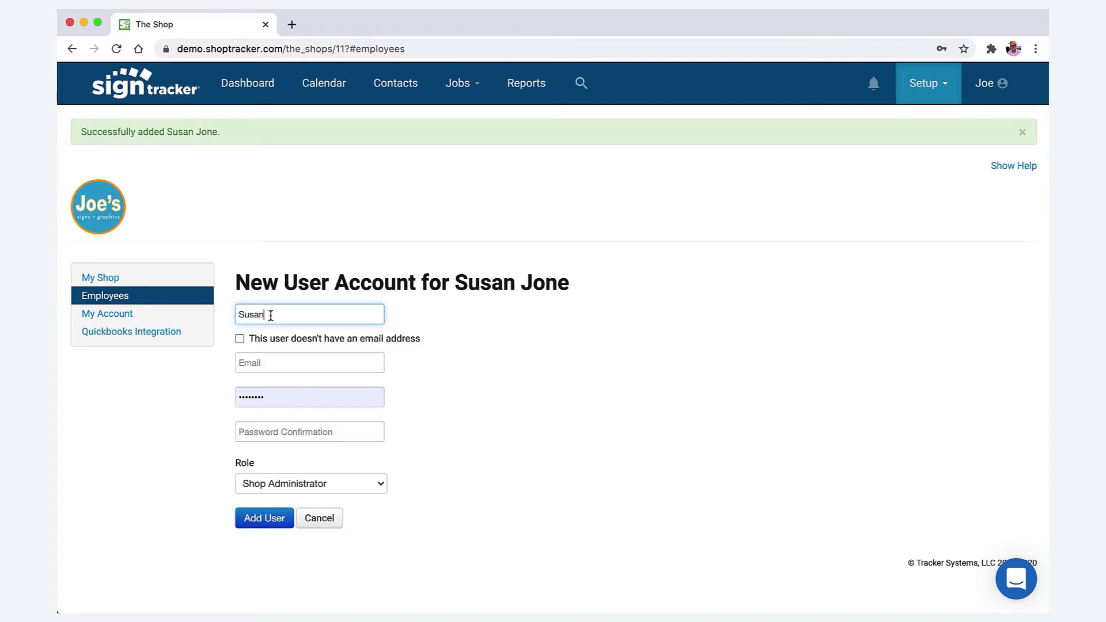
pyautogui.click(309, 363)
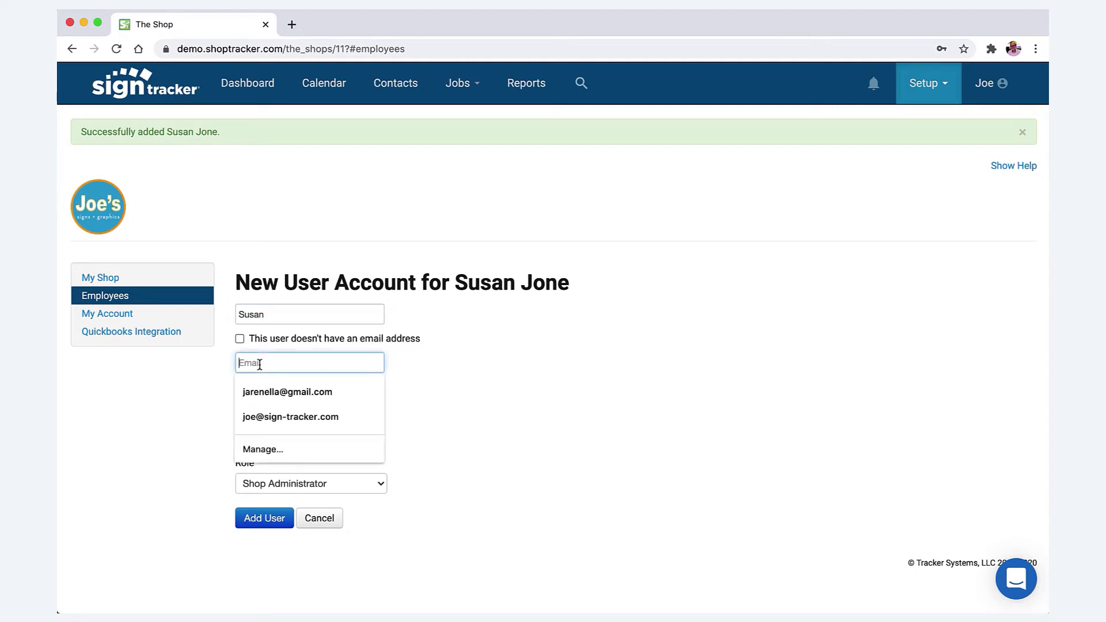
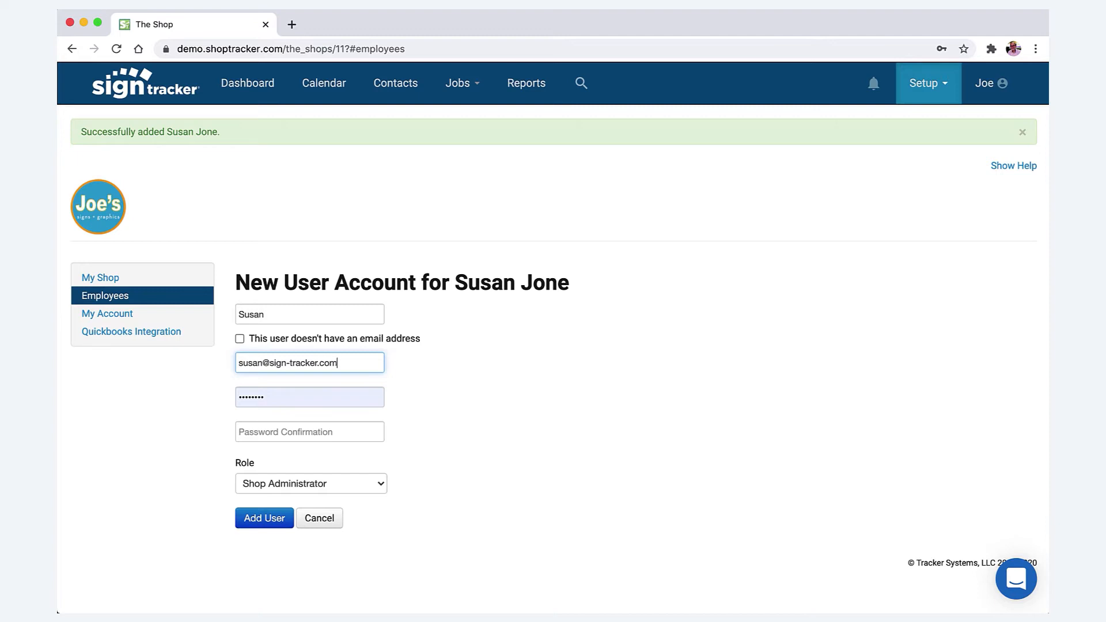
pyautogui.click(309, 397)
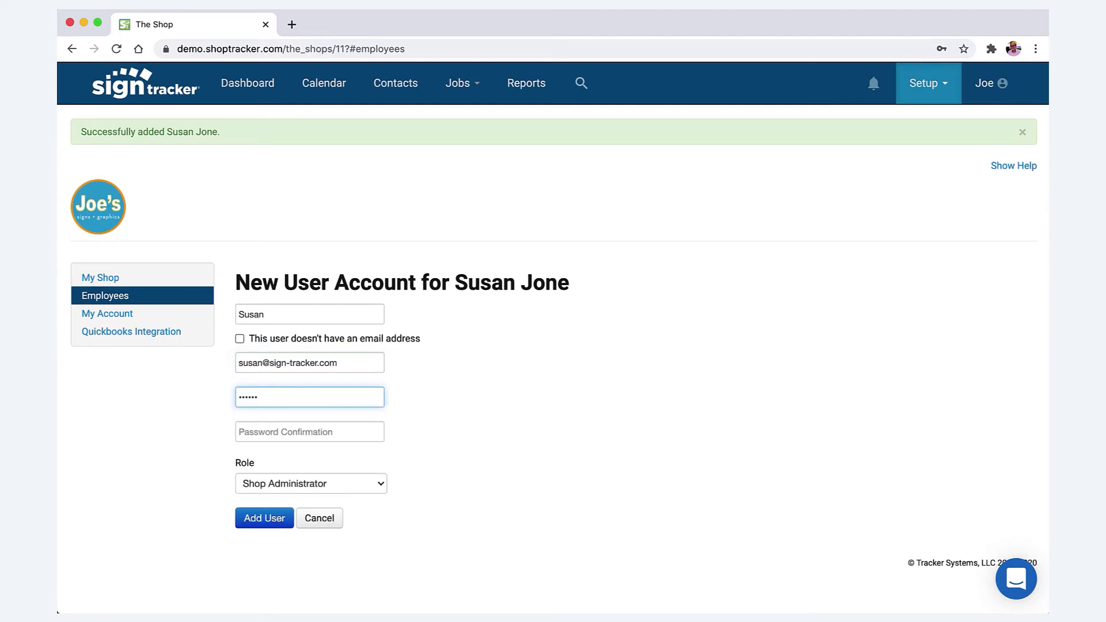
pyautogui.click(308, 432)
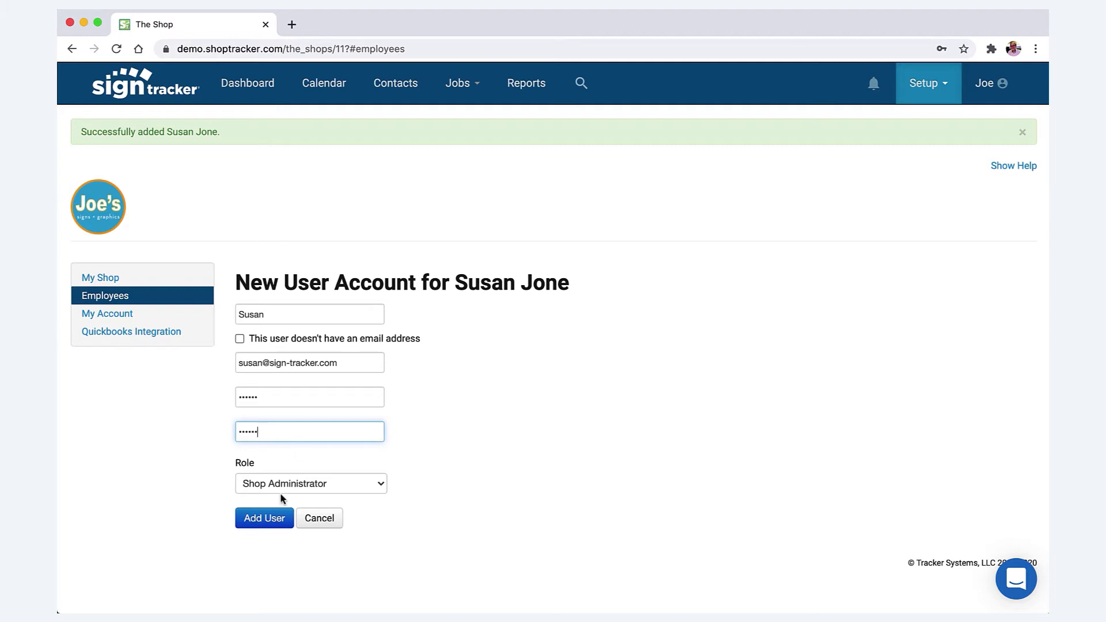
# Keep the Shop Administrator role and create the user account
pyautogui.click(310, 483)
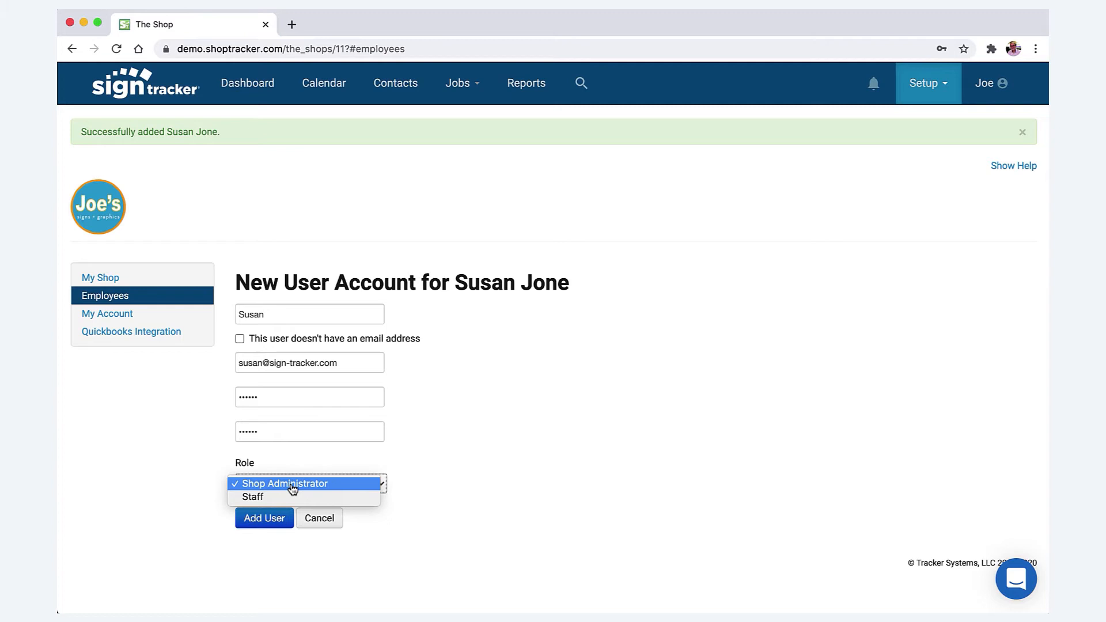
pyautogui.click(285, 483)
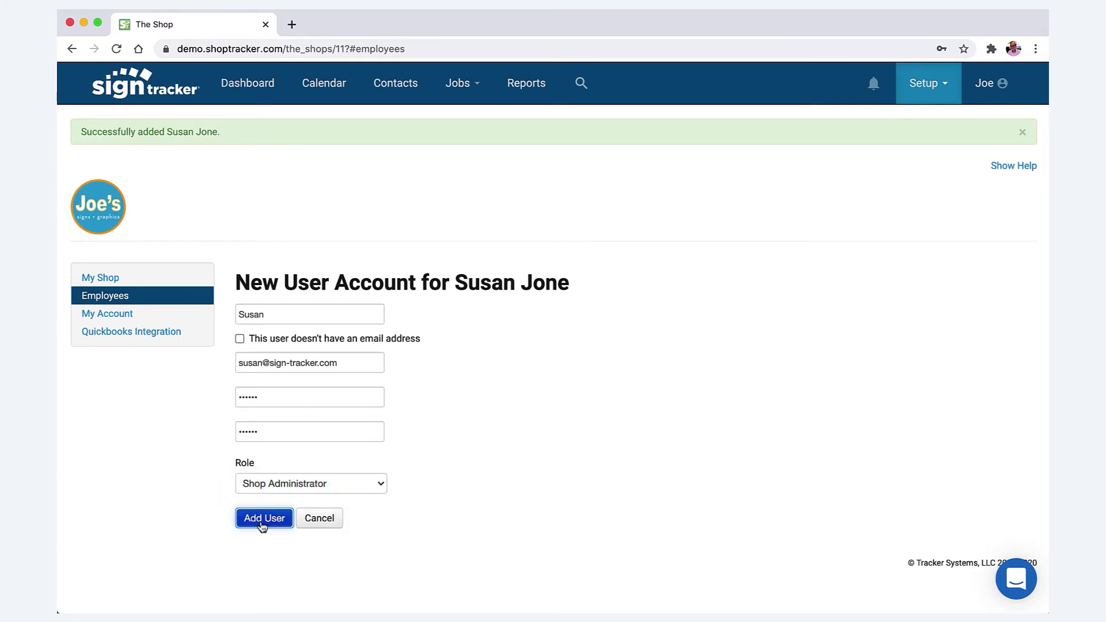
pyautogui.click(264, 518)
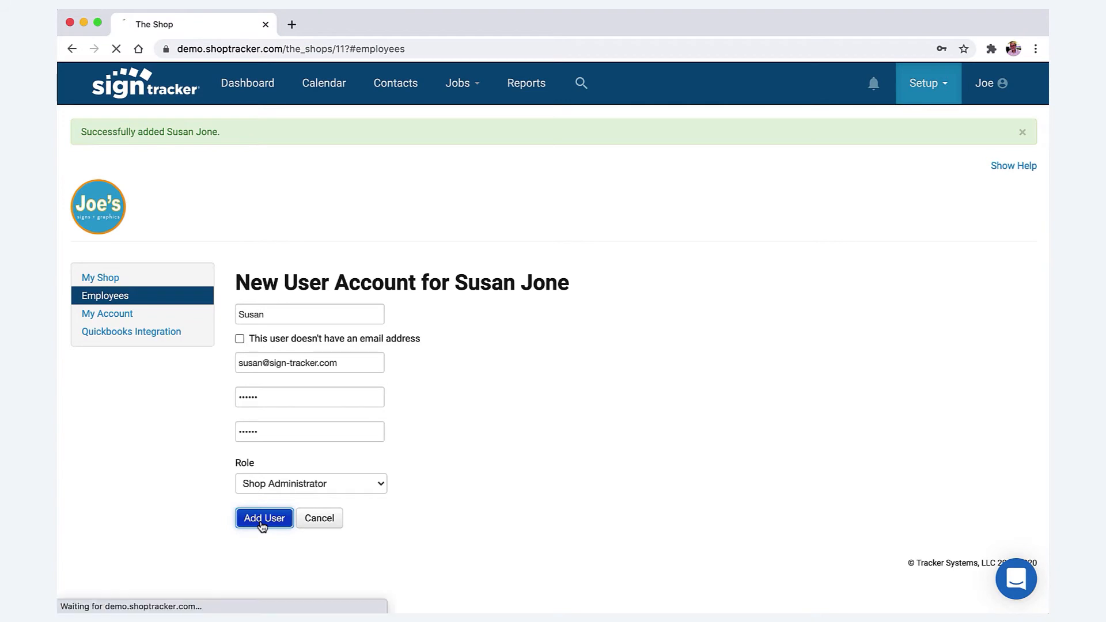
pyautogui.click(264, 518)
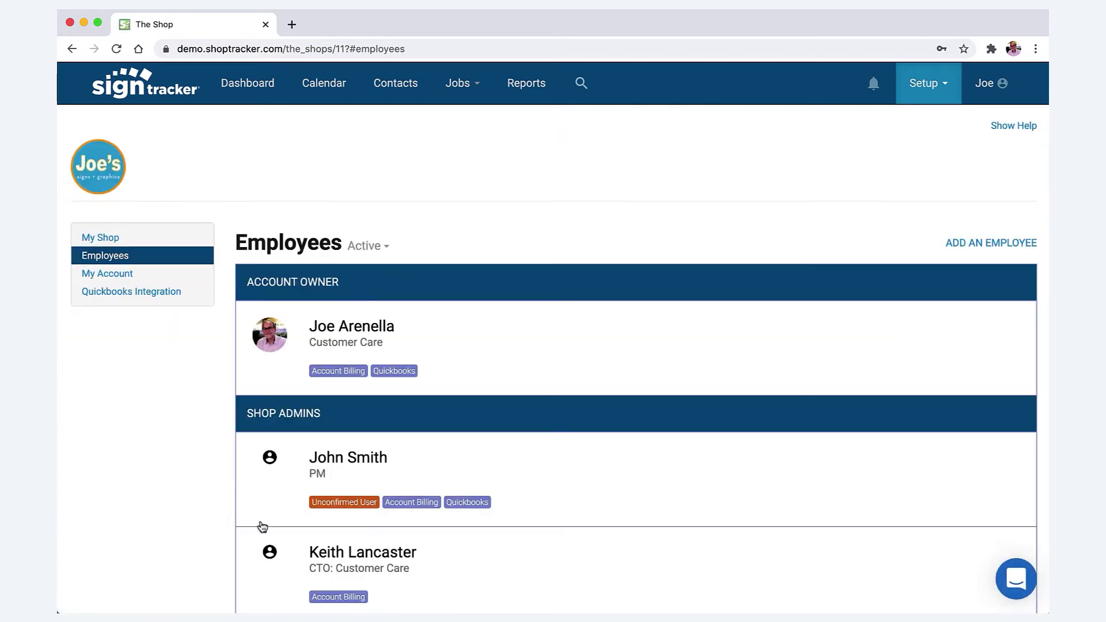
pyautogui.scroll(-3)
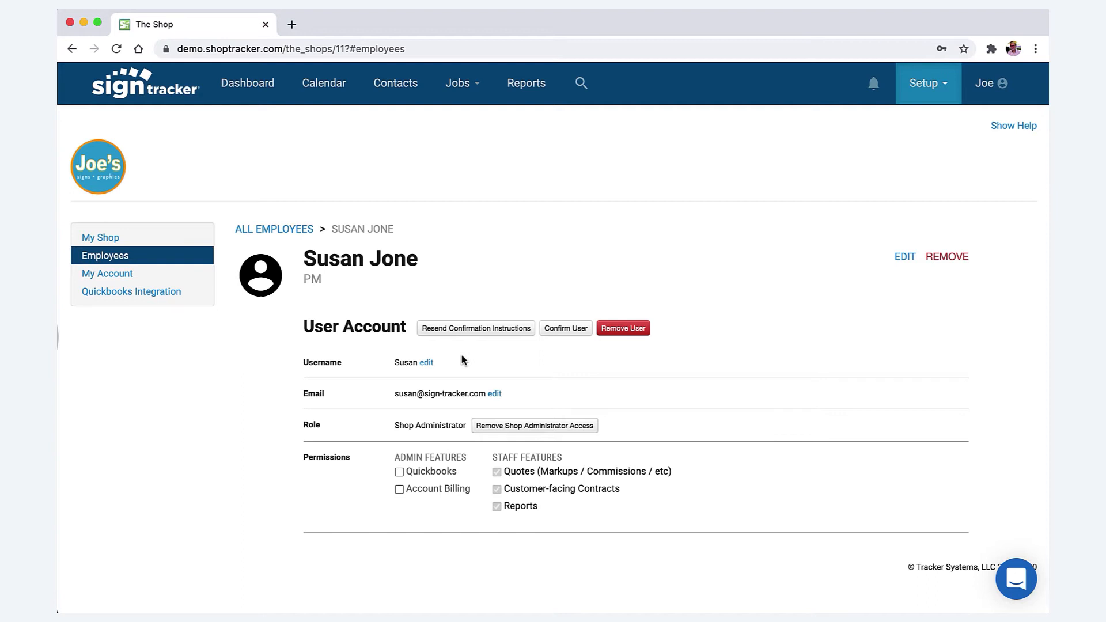
pyautogui.moveTo(458, 335)
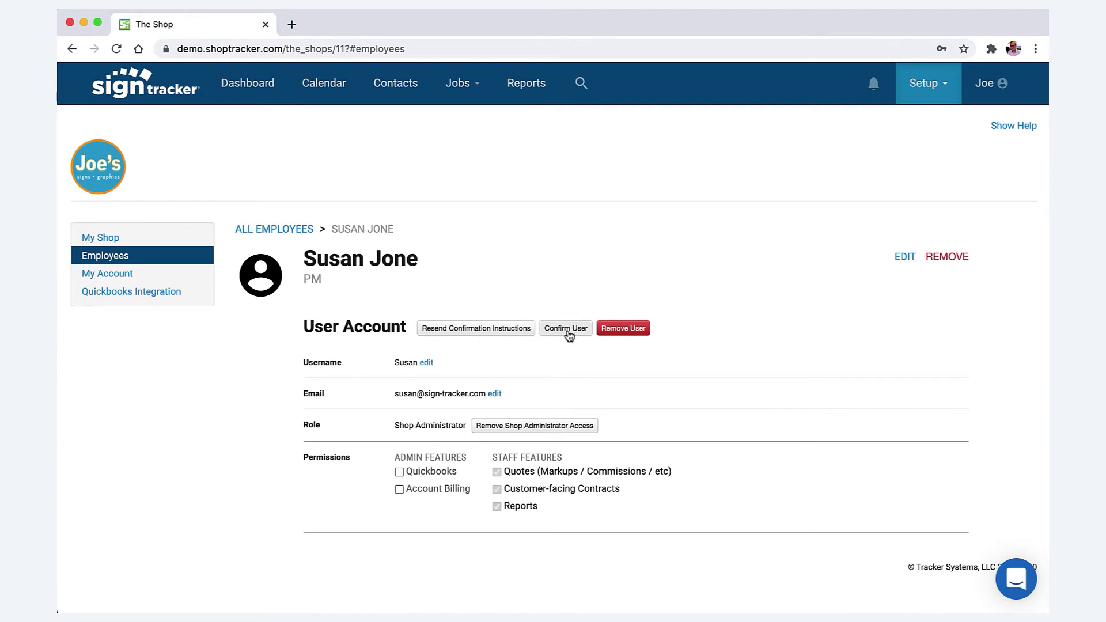
pyautogui.moveTo(621, 328)
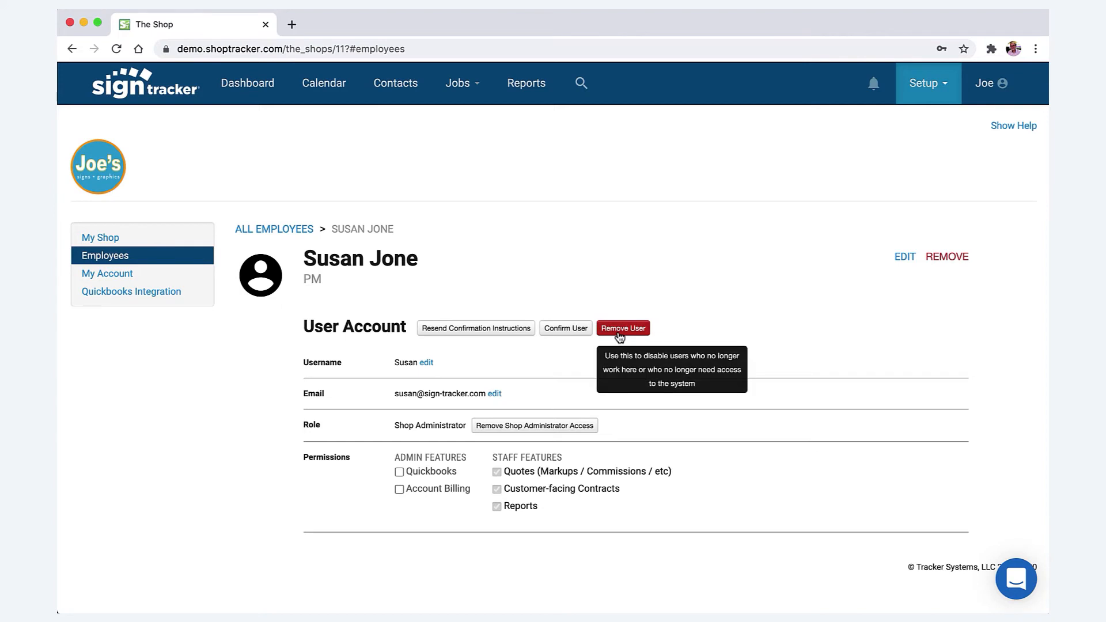
pyautogui.moveTo(906, 256)
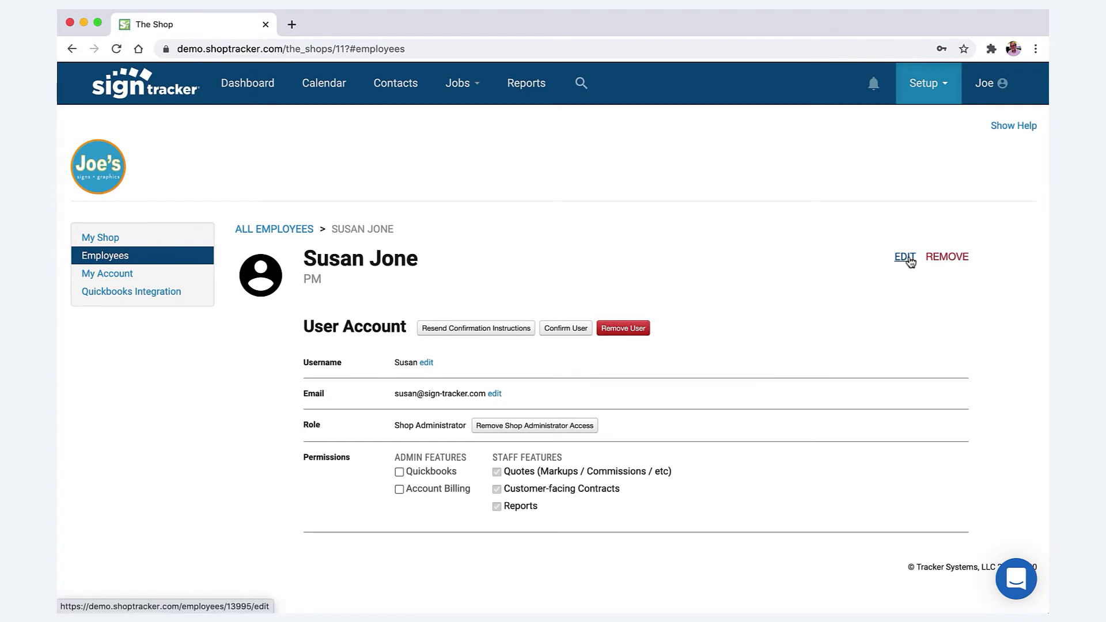
pyautogui.click(905, 257)
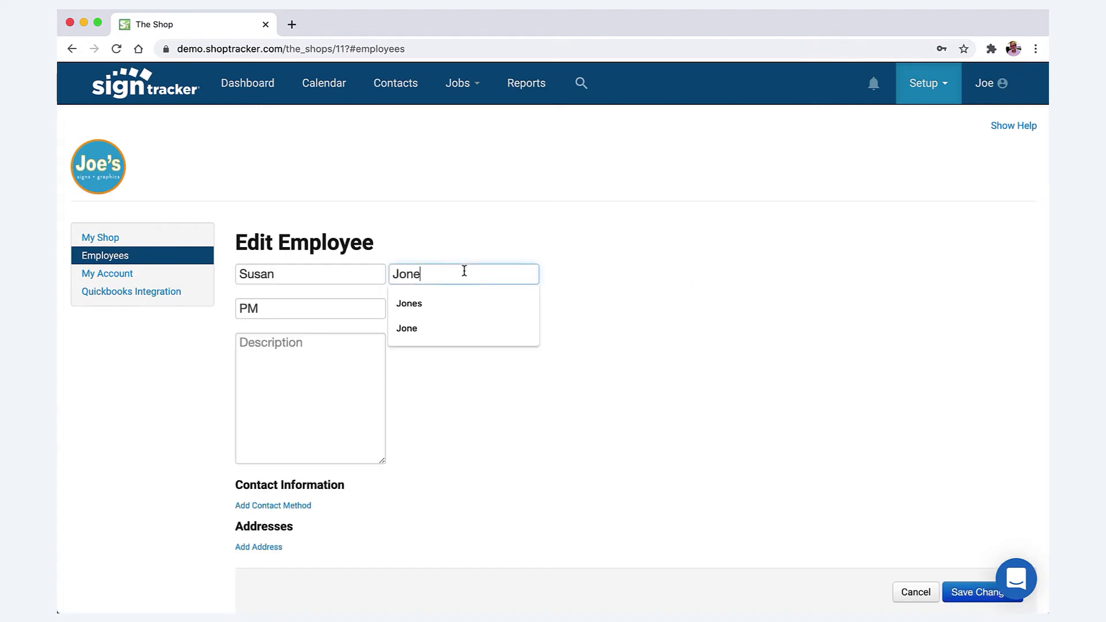
# Correct the last name to Jones and save the change
pyautogui.click(409, 303)
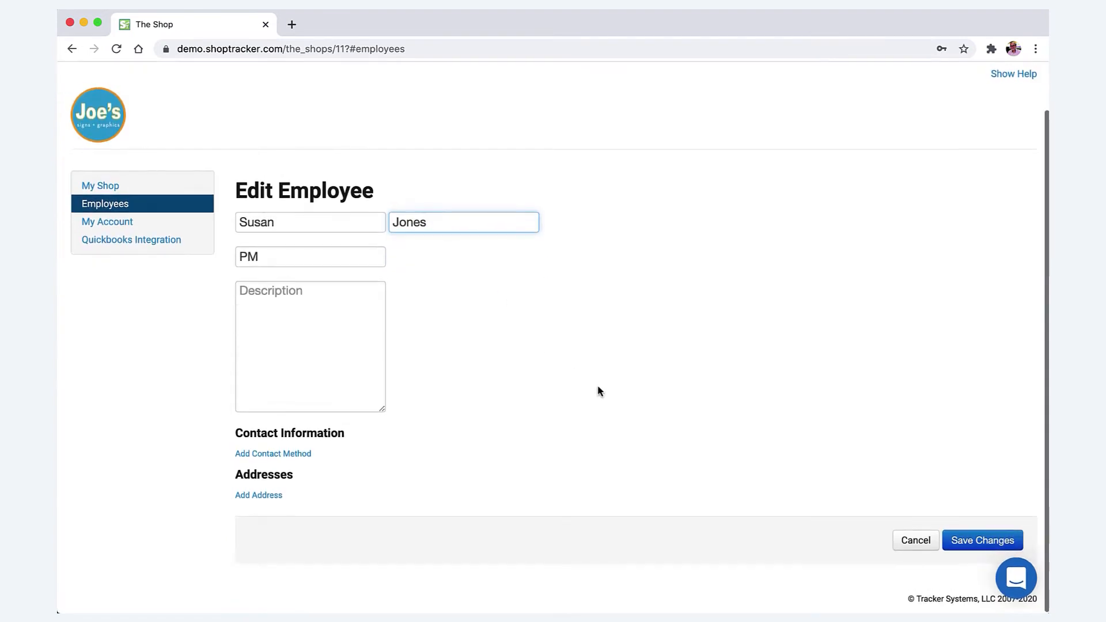
pyautogui.click(982, 541)
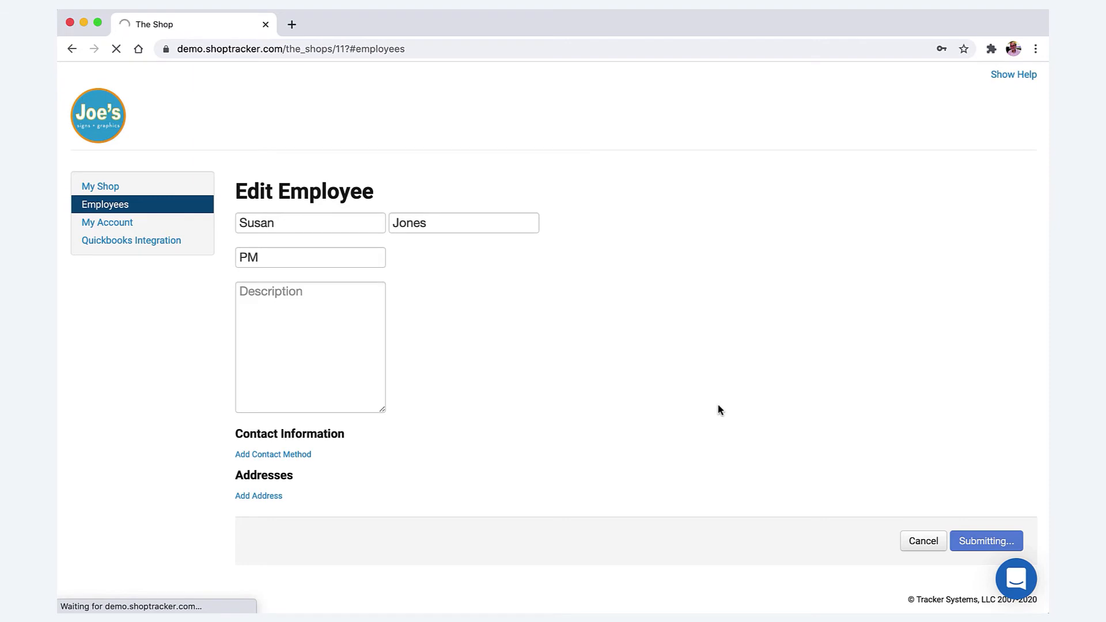
pyautogui.click(985, 542)
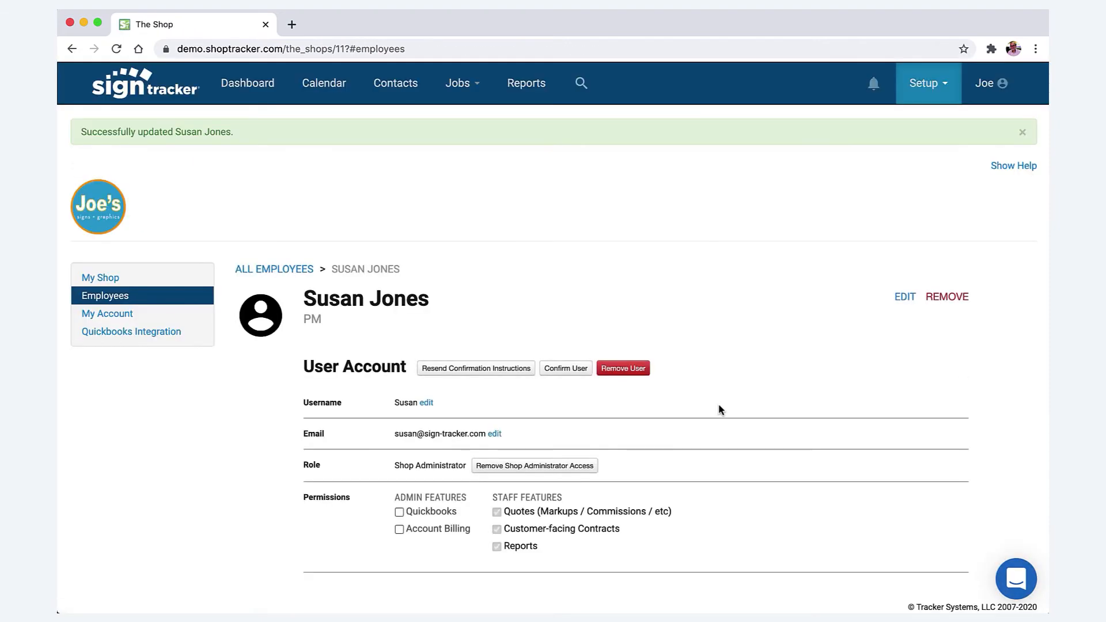
pyautogui.moveTo(436, 429)
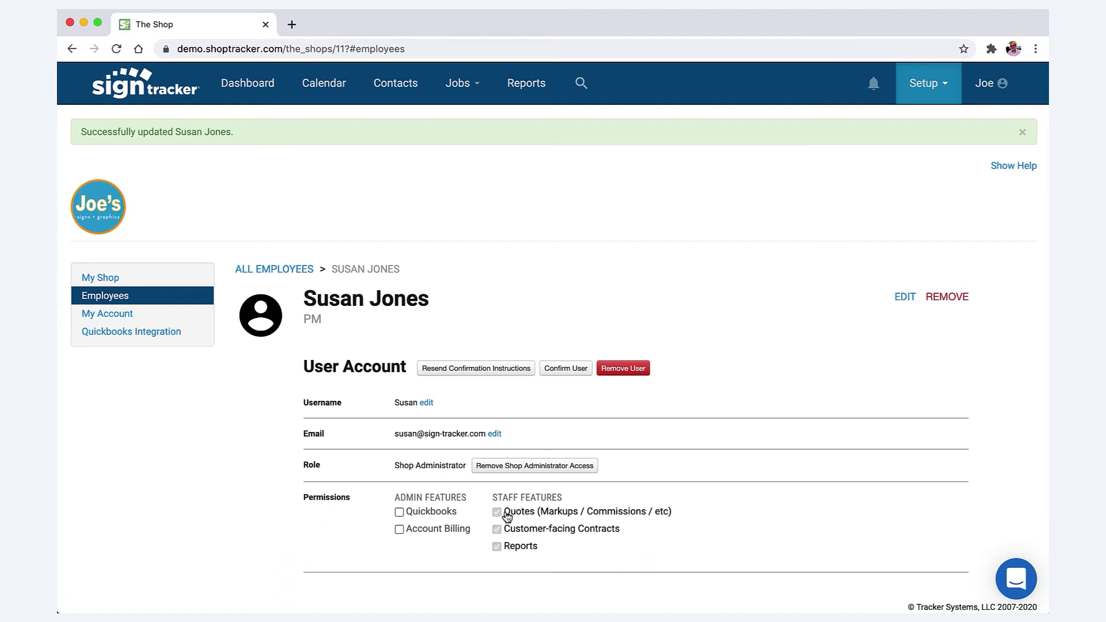
pyautogui.moveTo(543, 517)
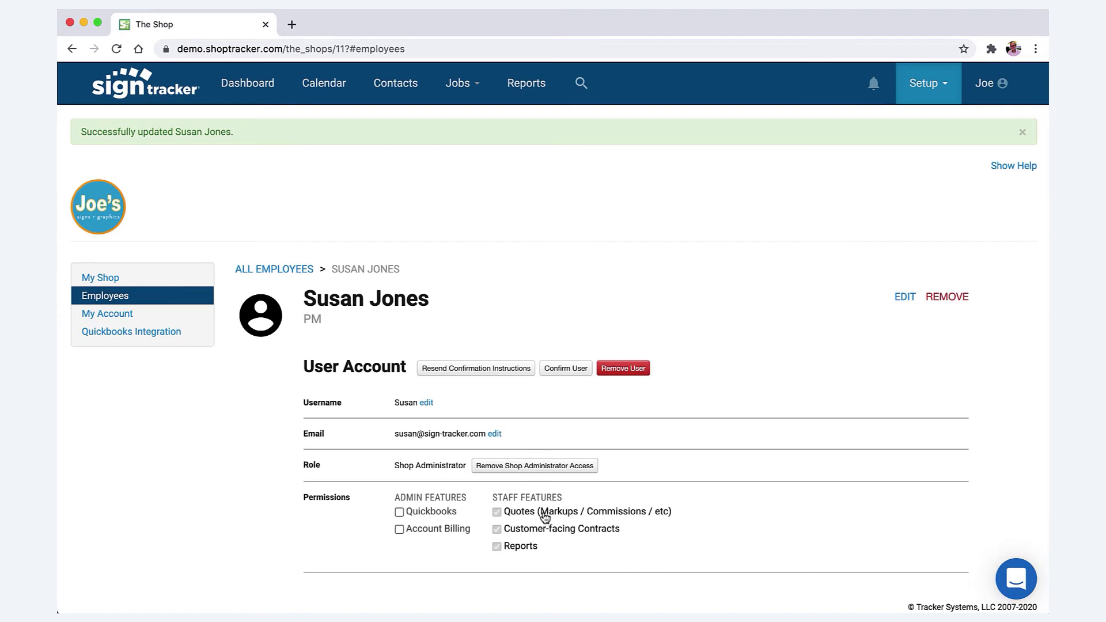
pyautogui.moveTo(667, 520)
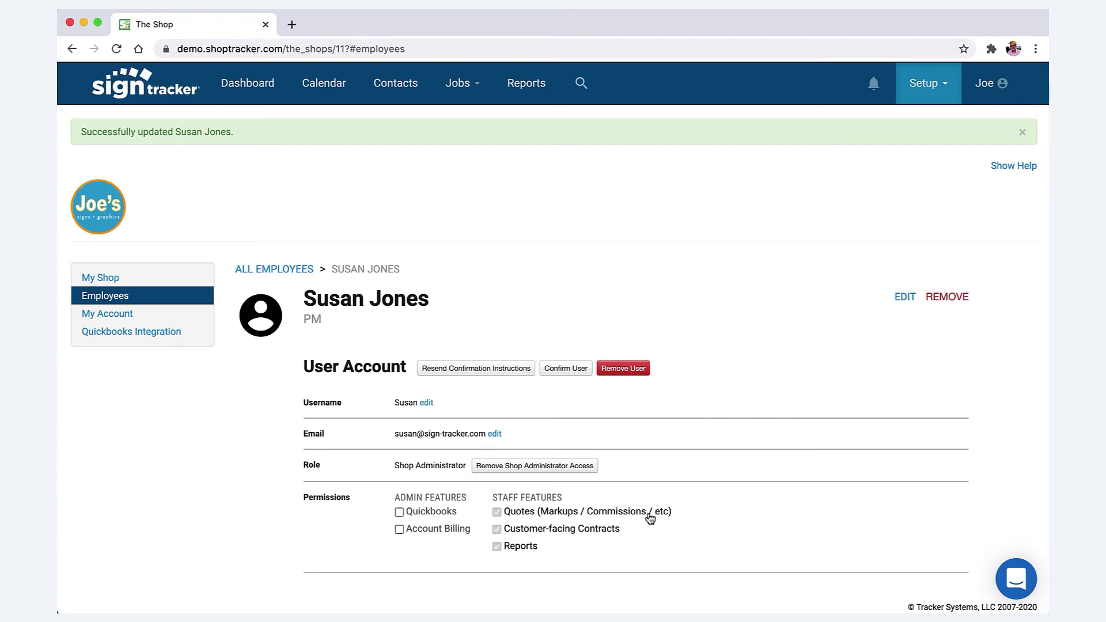
pyautogui.moveTo(620, 532)
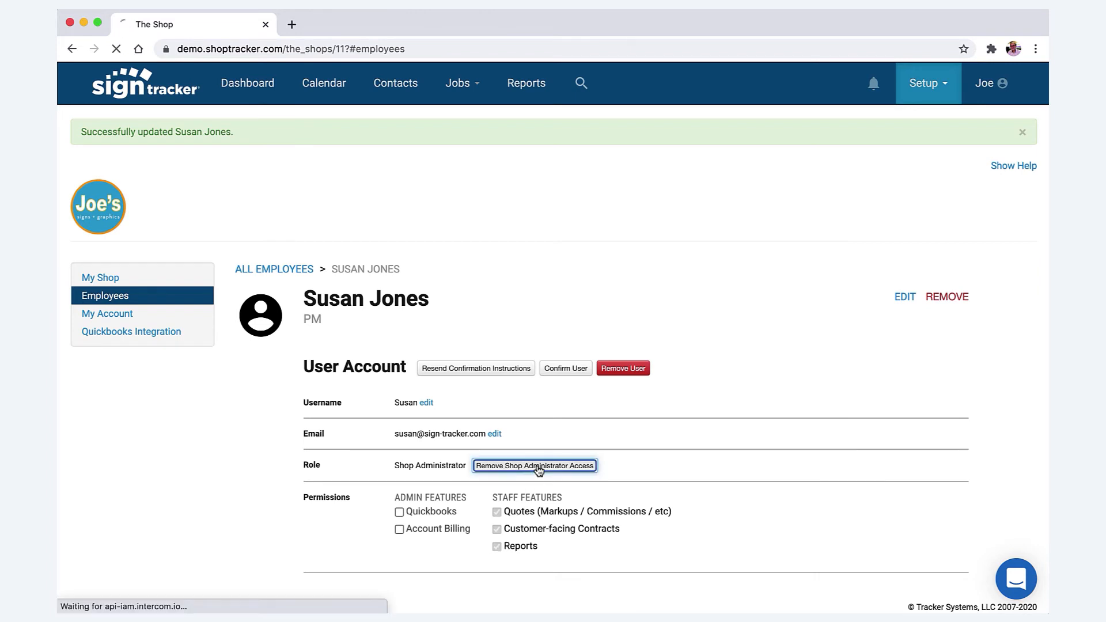
pyautogui.click(534, 465)
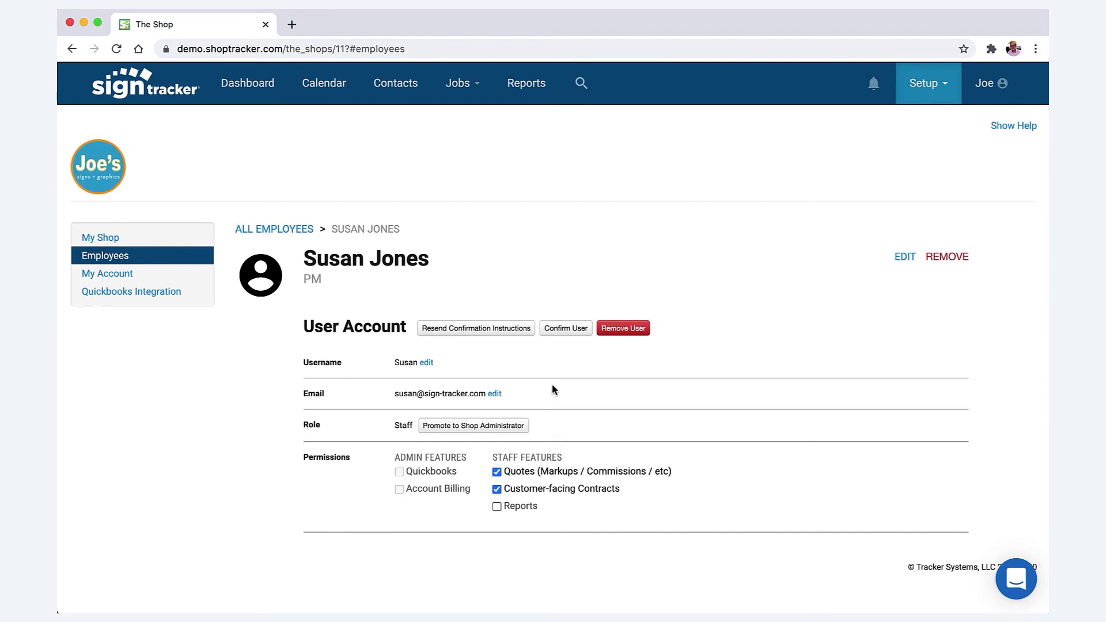
pyautogui.moveTo(499, 507)
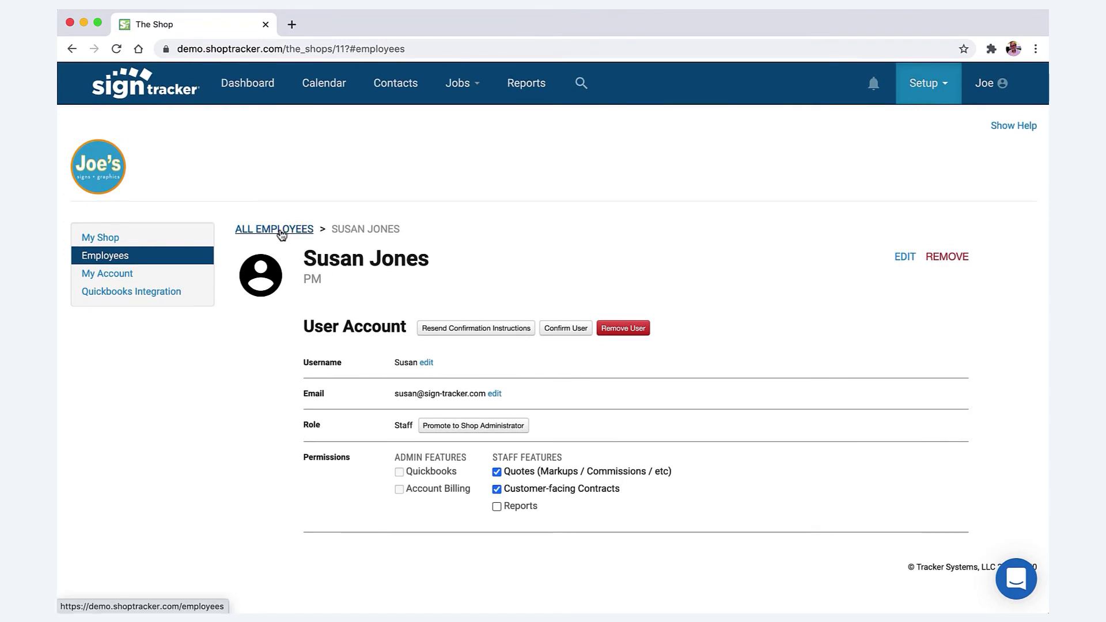
# Return to All Employees and keep the Active employee filter selected
pyautogui.click(275, 228)
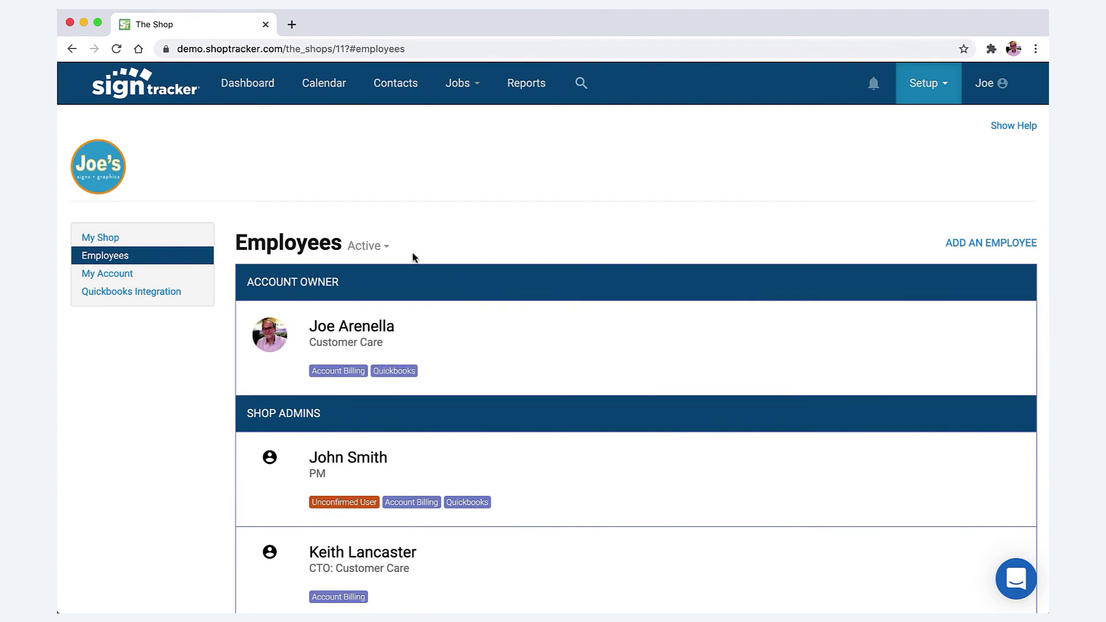
pyautogui.click(366, 246)
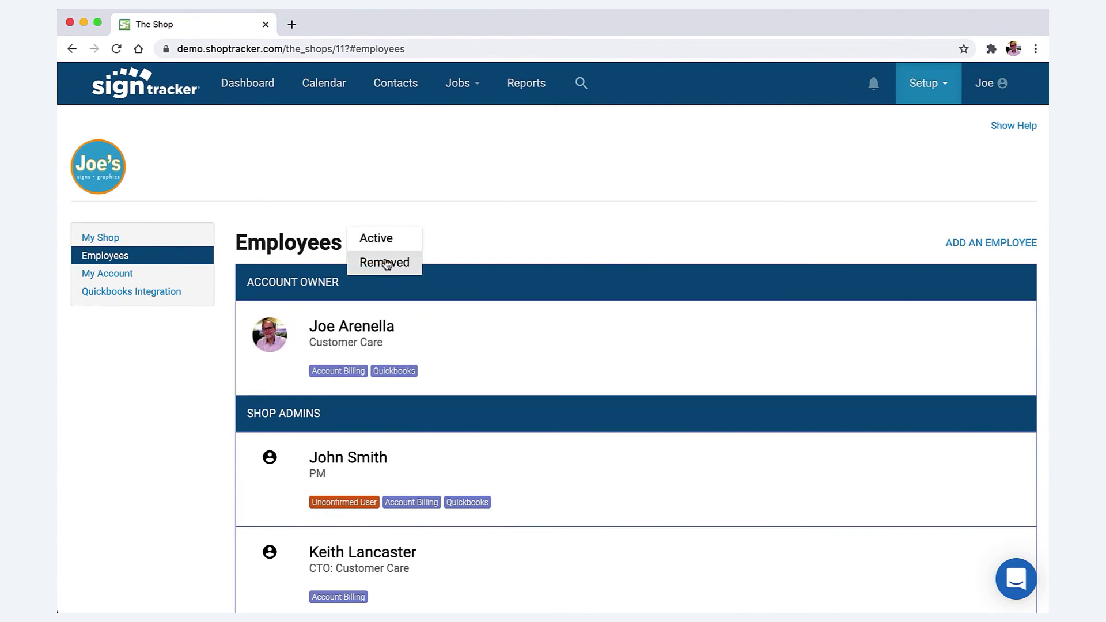
pyautogui.moveTo(498, 230)
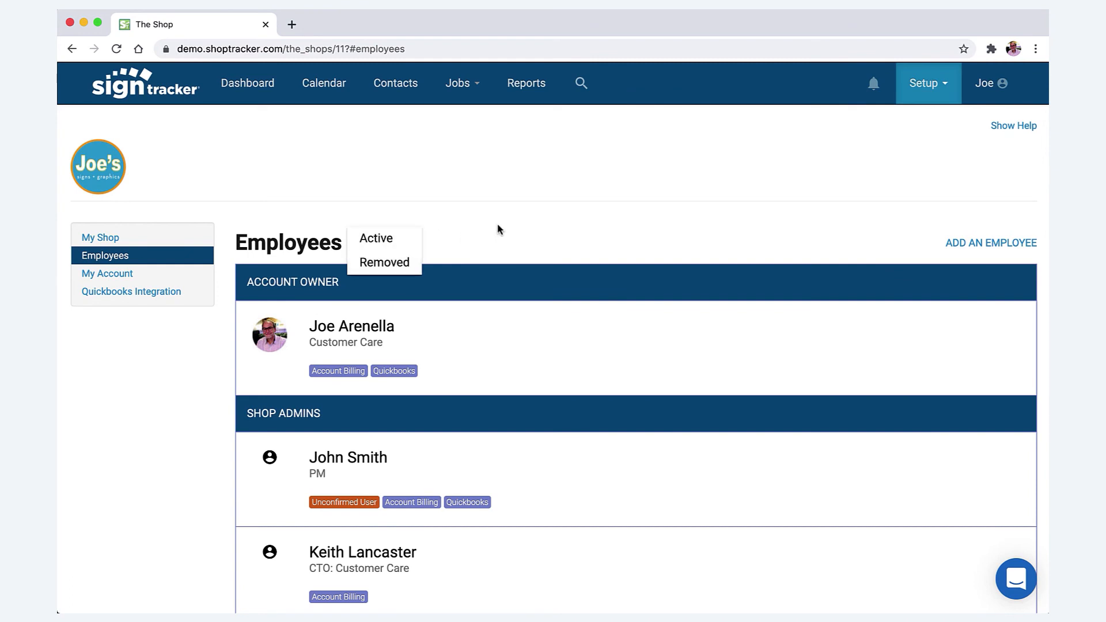
pyautogui.moveTo(504, 227)
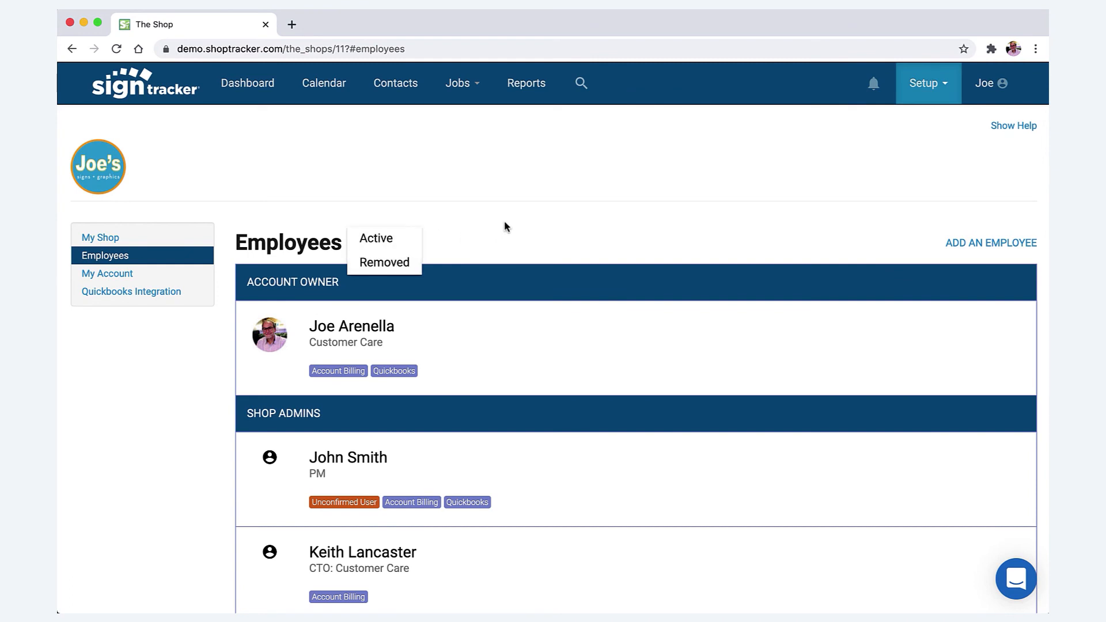
pyautogui.click(376, 237)
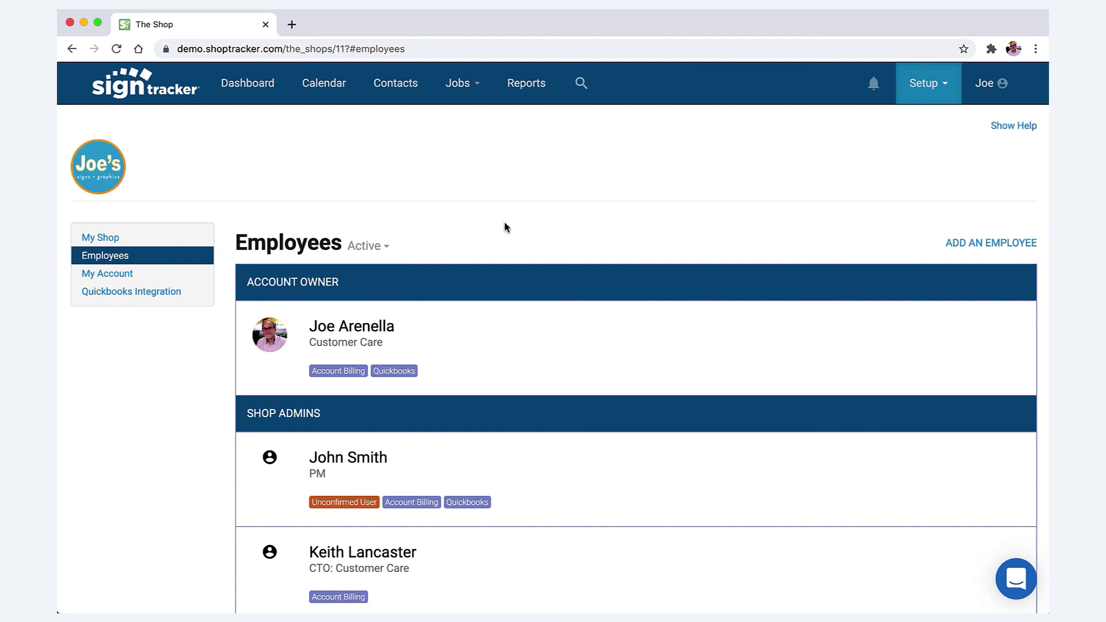